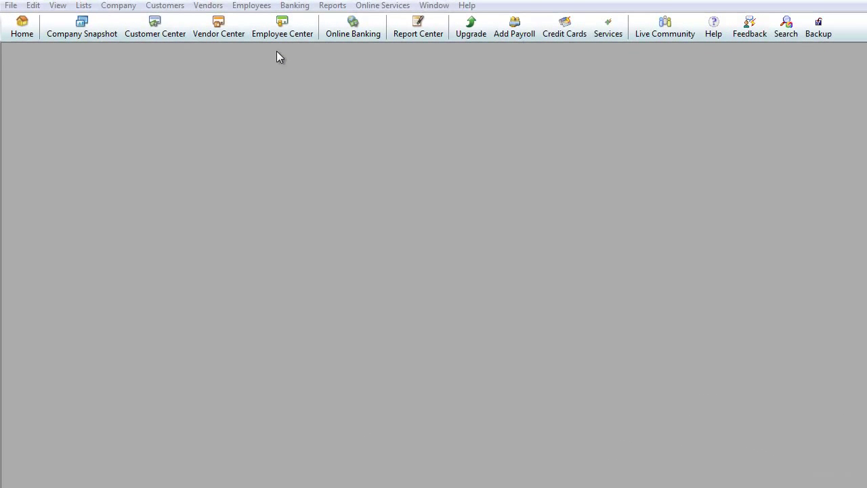
pyautogui.moveTo(290, 50)
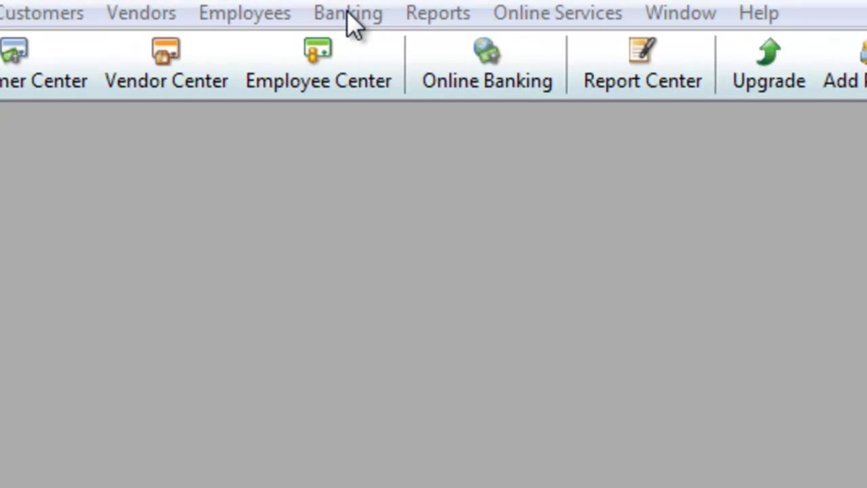
# Enter and save a 500.00 Computer:Hardware charge from Vendor 1 on Credit Card 001
pyautogui.click(346, 12)
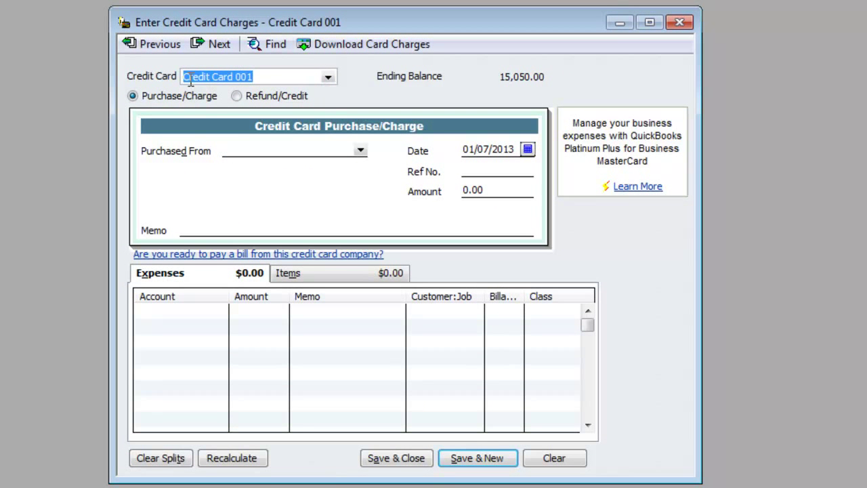
pyautogui.click(361, 151)
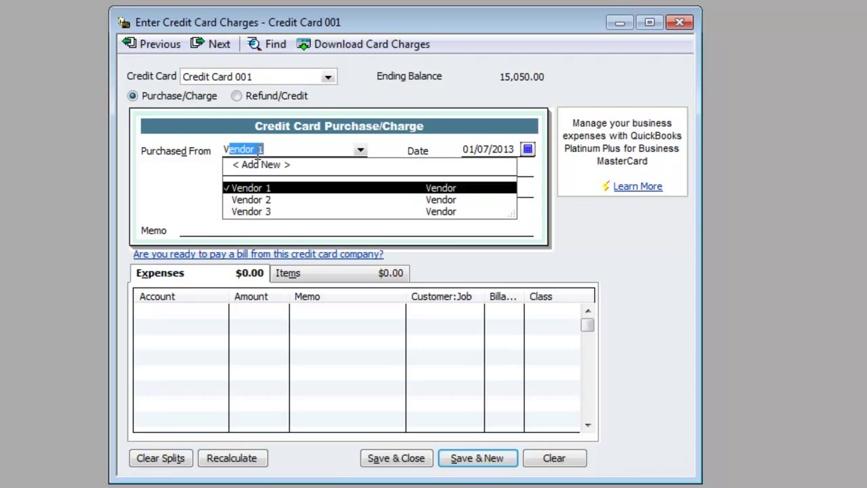
pyautogui.click(252, 187)
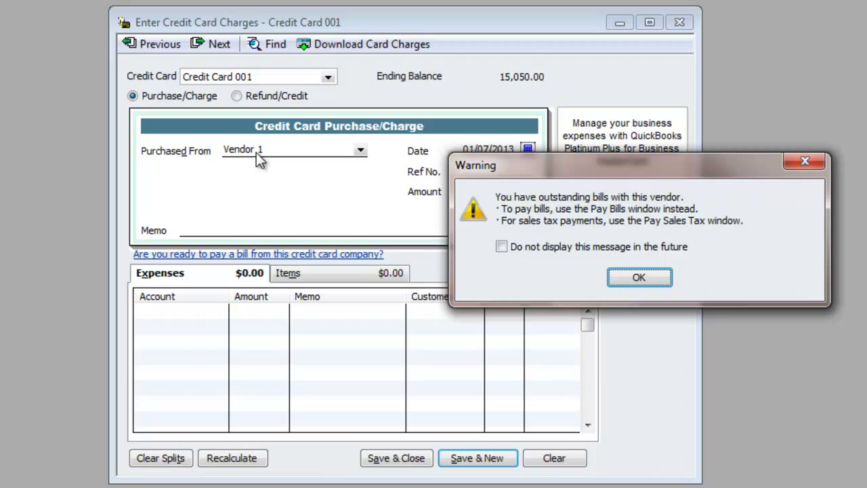
pyautogui.click(638, 276)
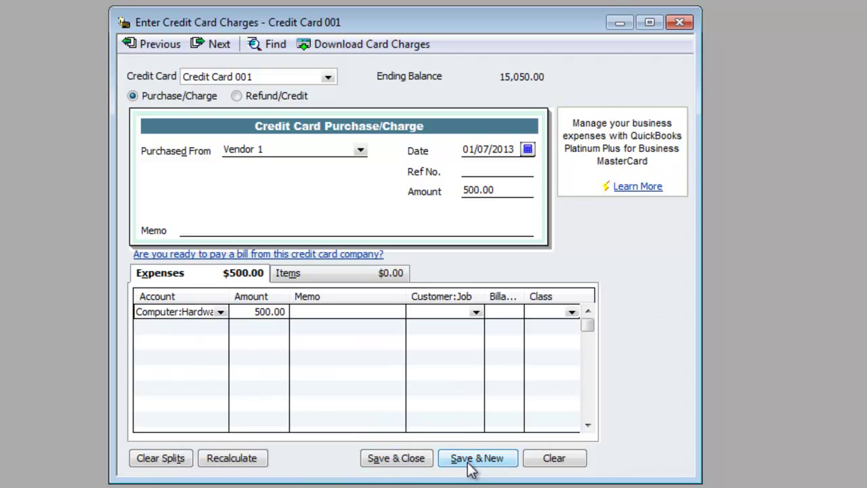
pyautogui.click(477, 458)
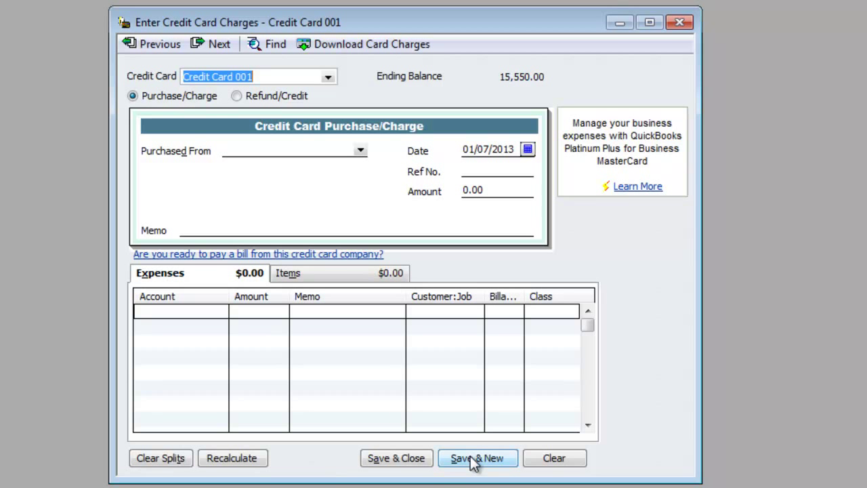
# Go to Pay Bills and select Vendor 1's outstanding 400.00 bill for payment
pyautogui.click(477, 458)
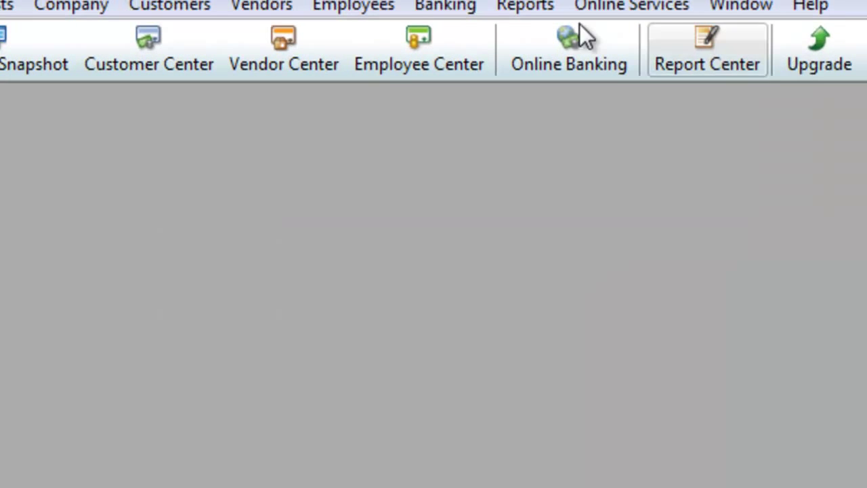
pyautogui.click(260, 7)
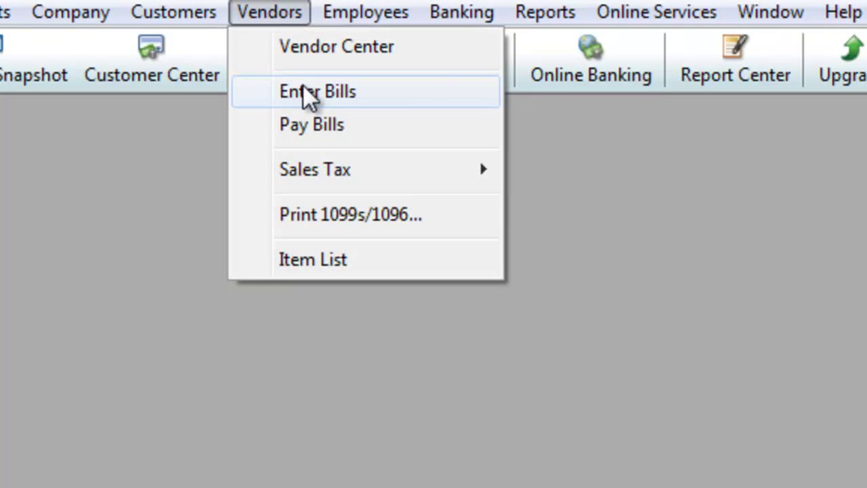
pyautogui.click(317, 91)
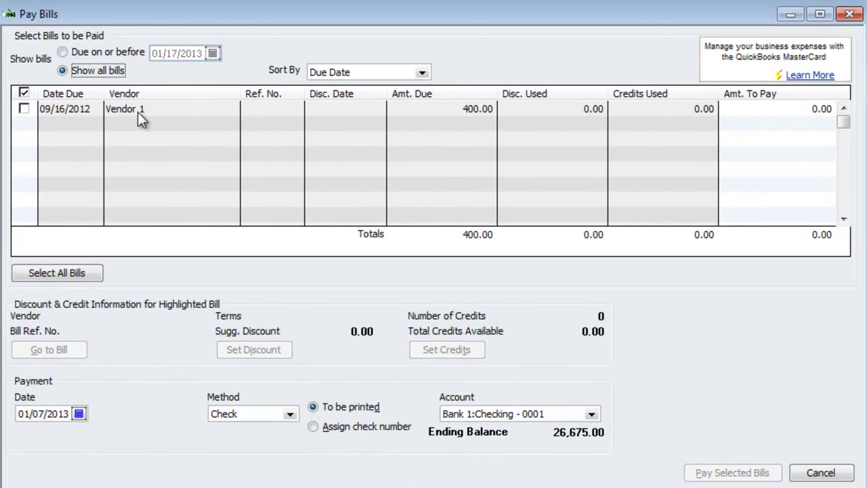
pyautogui.click(24, 109)
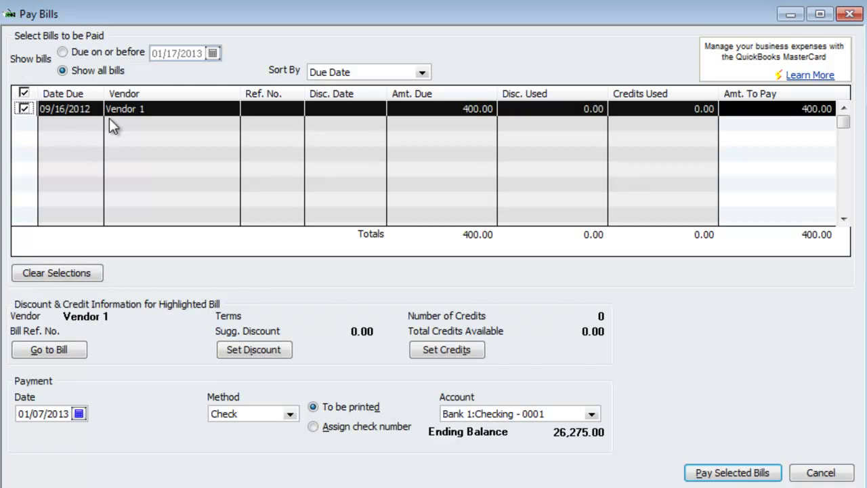
pyautogui.moveTo(195, 420)
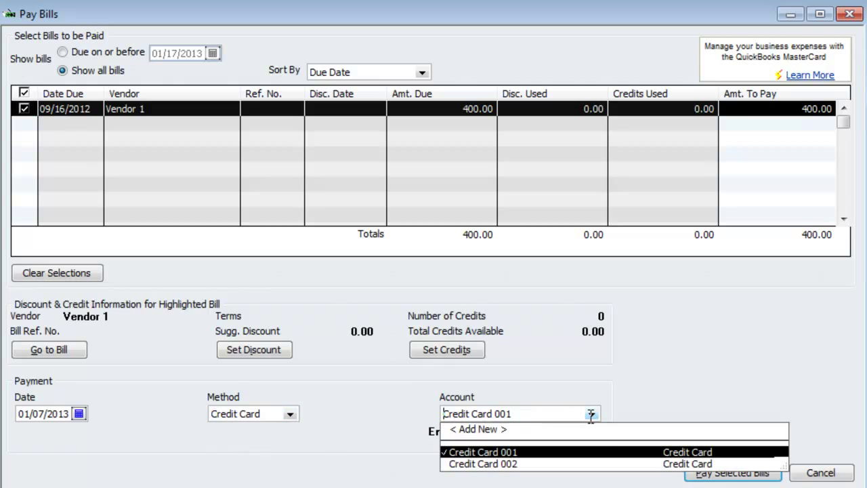
# Pay the selected bill by credit card from Credit Card 002 and close the Payment Summary
pyautogui.click(482, 463)
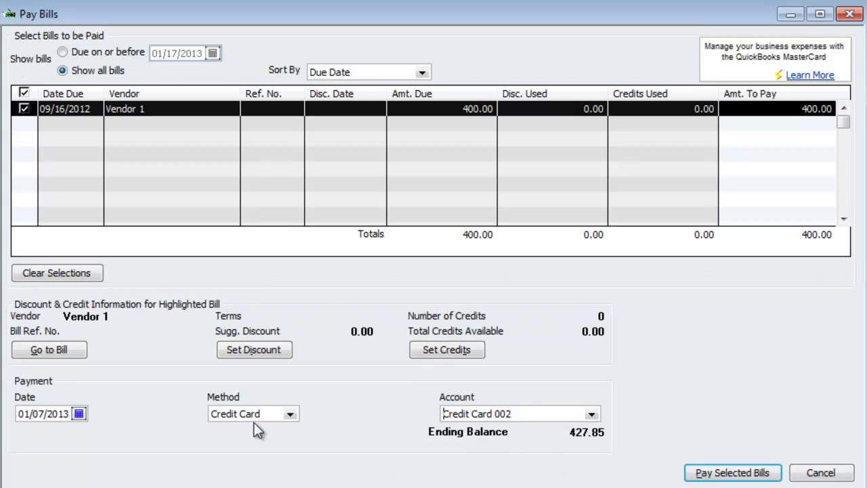
pyautogui.click(732, 471)
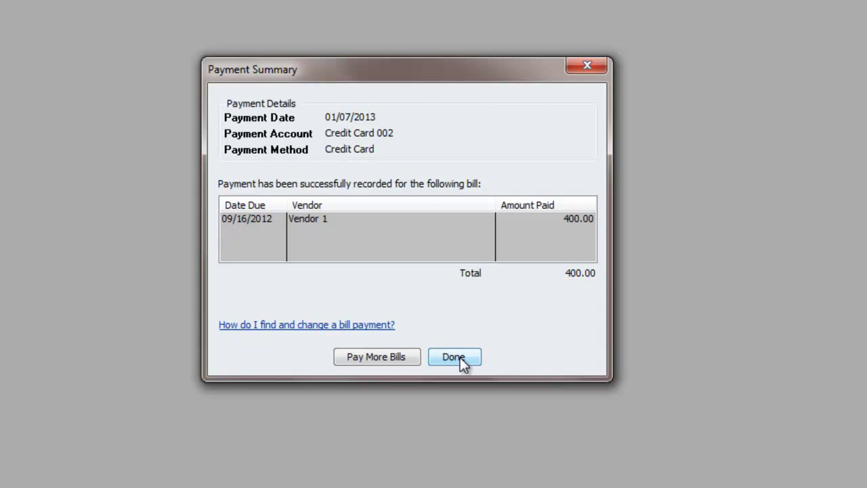
pyautogui.click(453, 358)
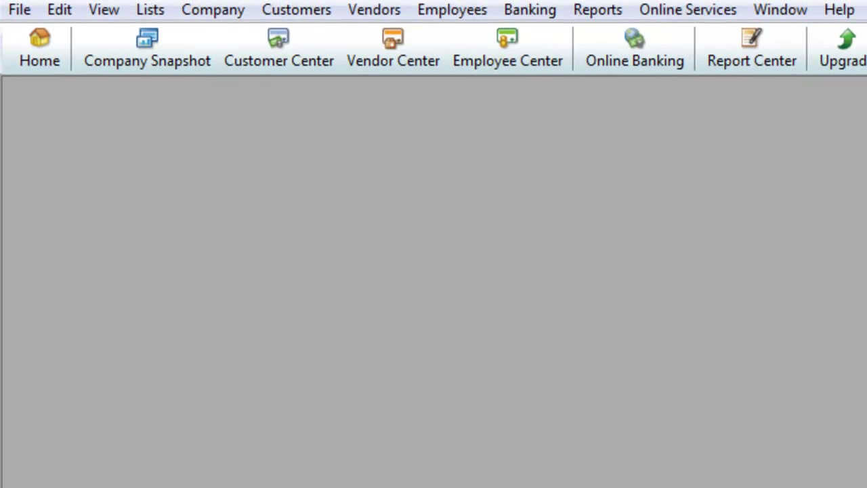